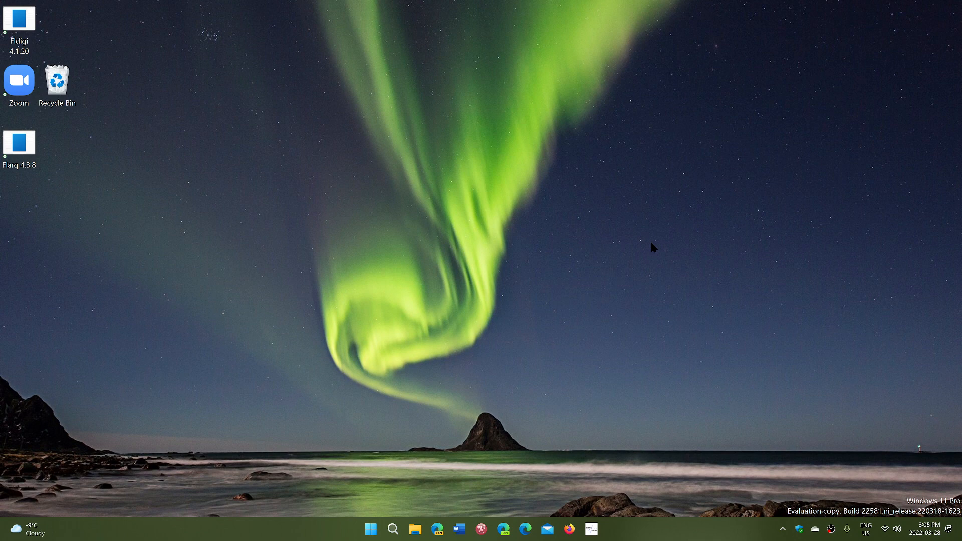
mouse_move(447, 439)
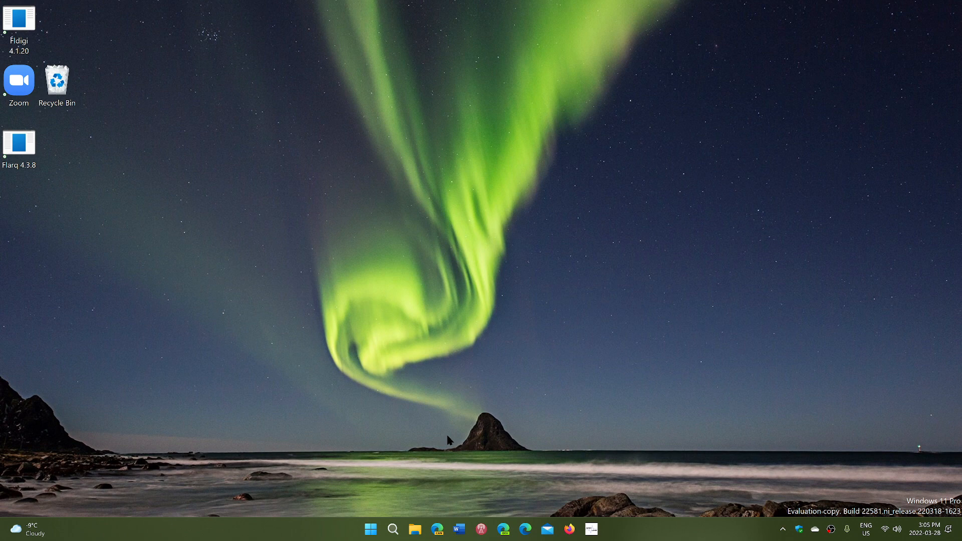
mouse_move(428, 465)
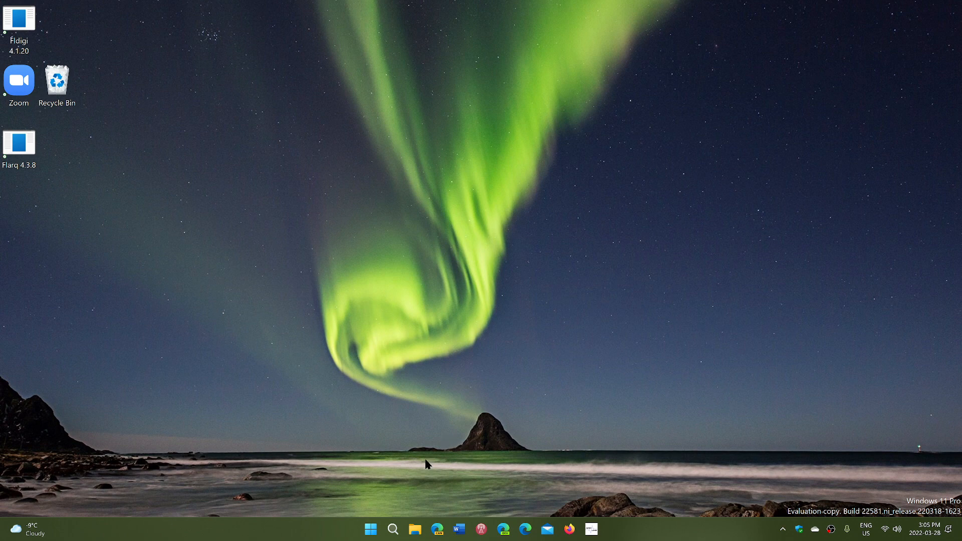
mouse_move(407, 487)
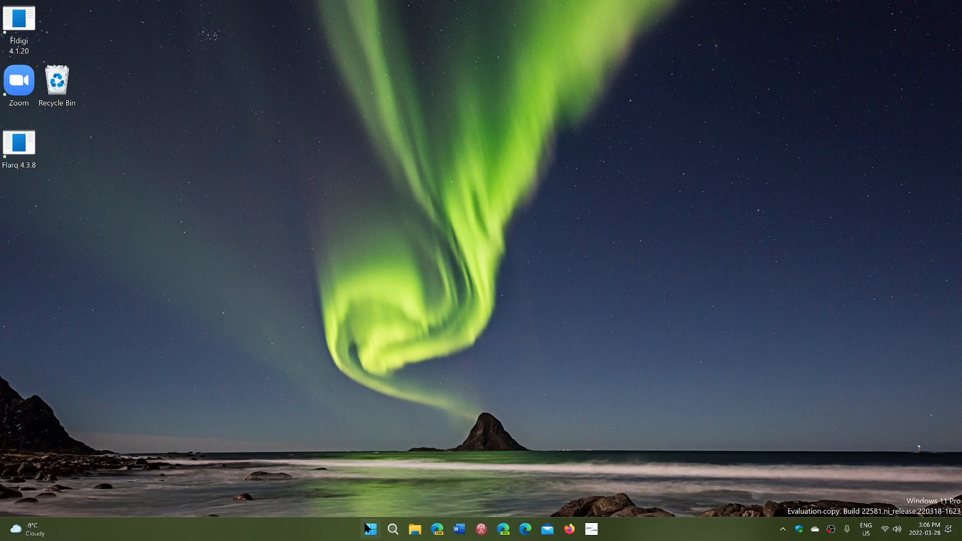
Step: Browse the Start menu's pinned apps and the Office app folder, then dismiss Start
click(370, 529)
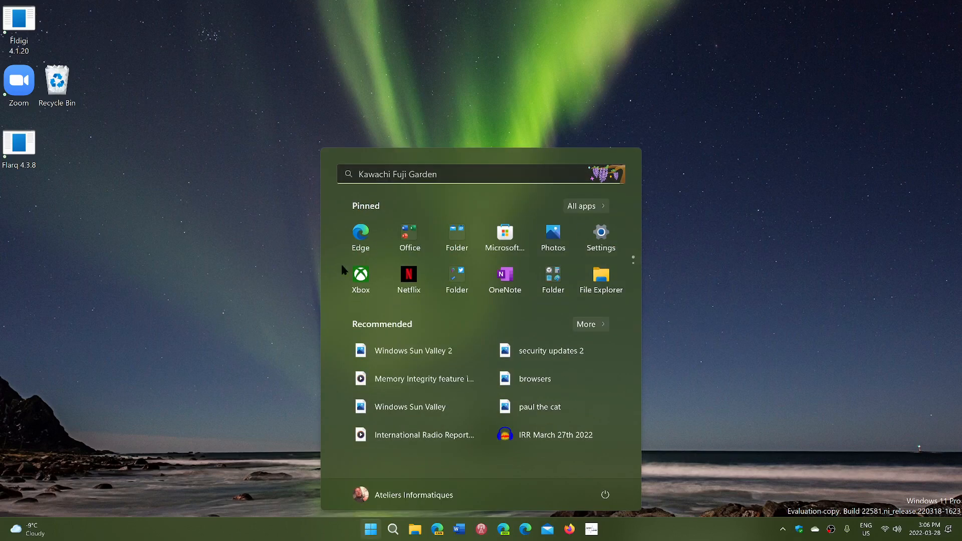
mouse_move(704, 335)
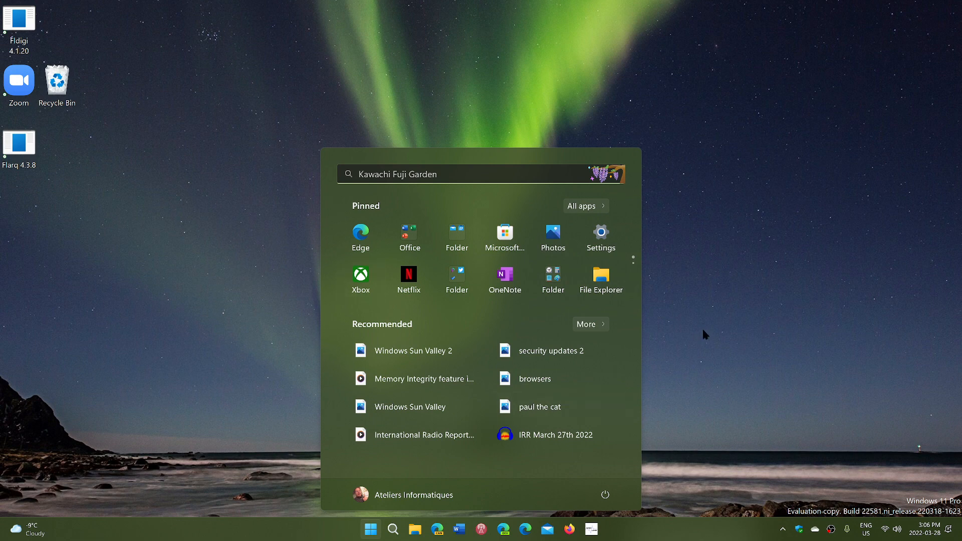
mouse_move(479, 224)
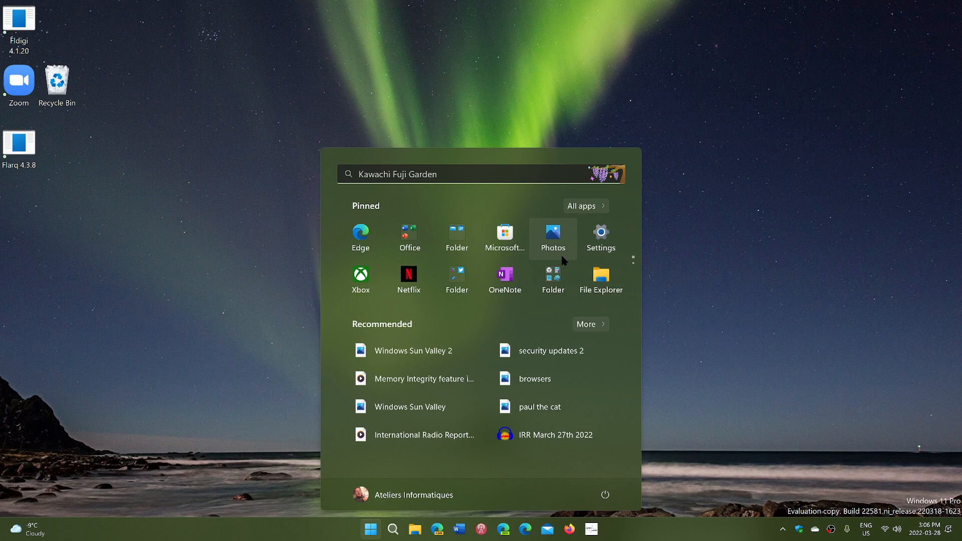
mouse_move(504, 237)
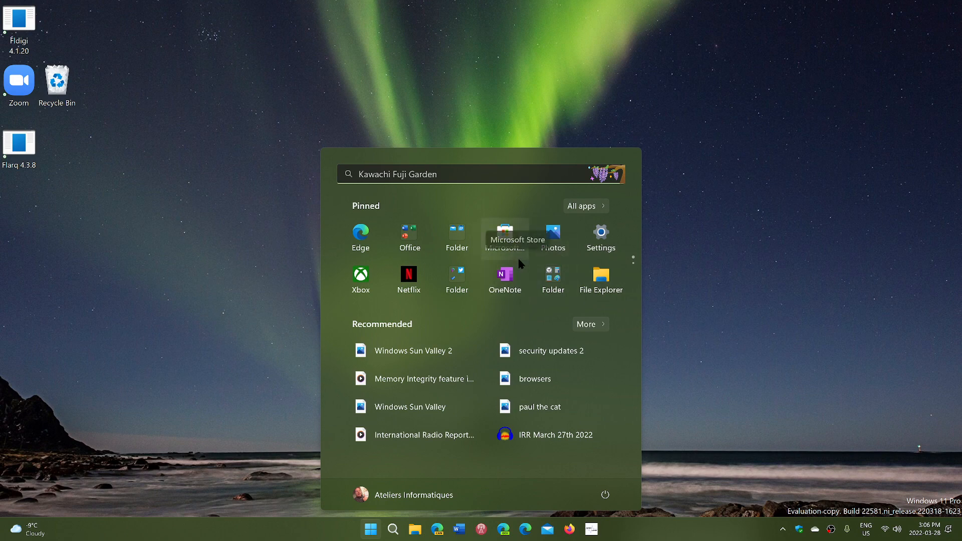
mouse_move(408, 238)
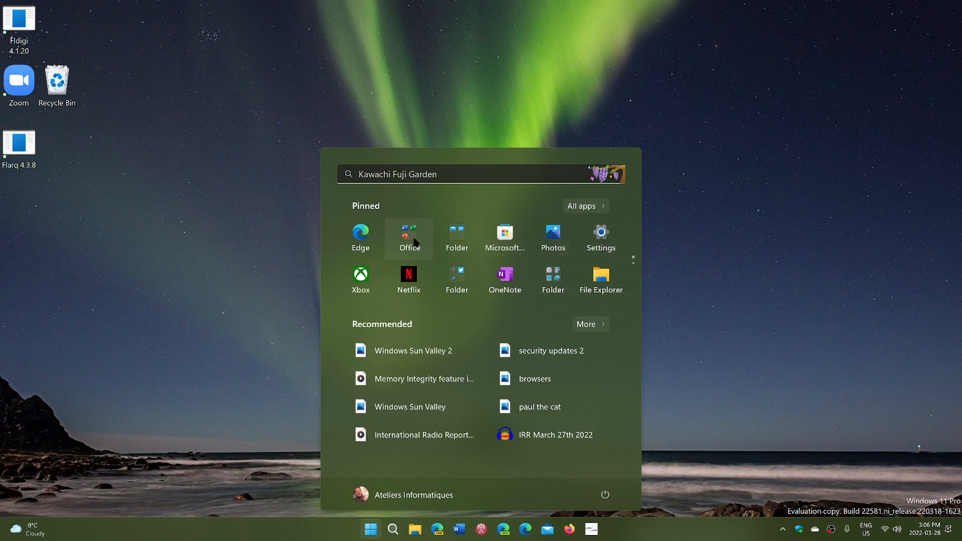
click(409, 239)
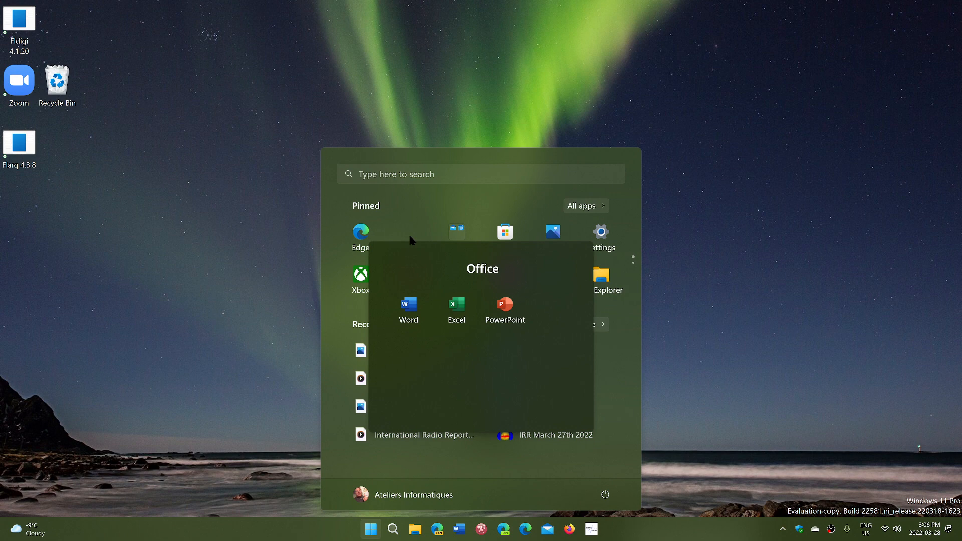
mouse_move(644, 364)
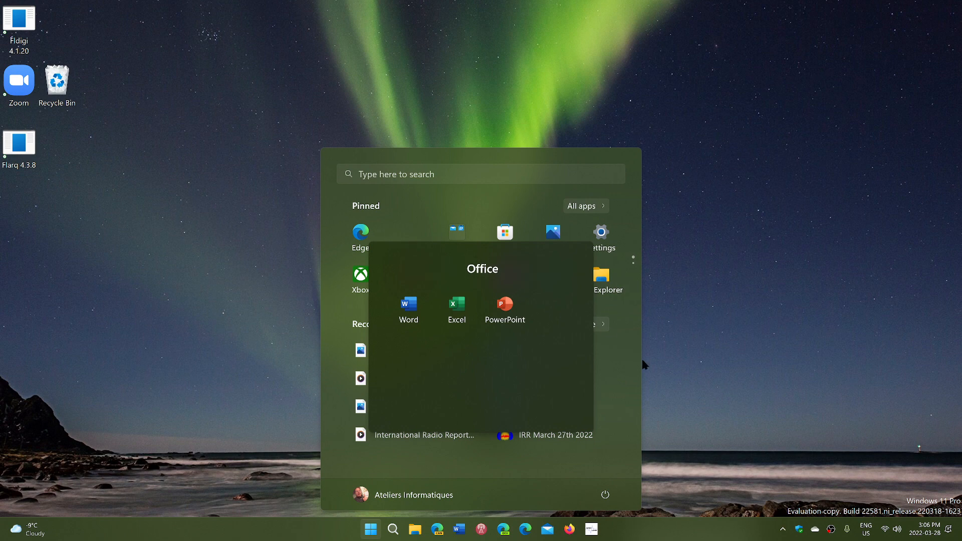
mouse_move(644, 373)
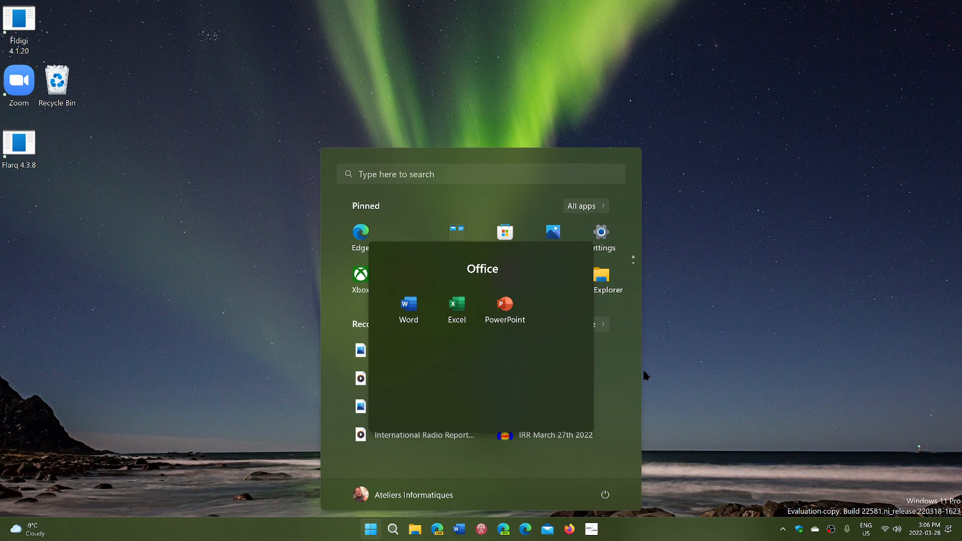
mouse_move(542, 333)
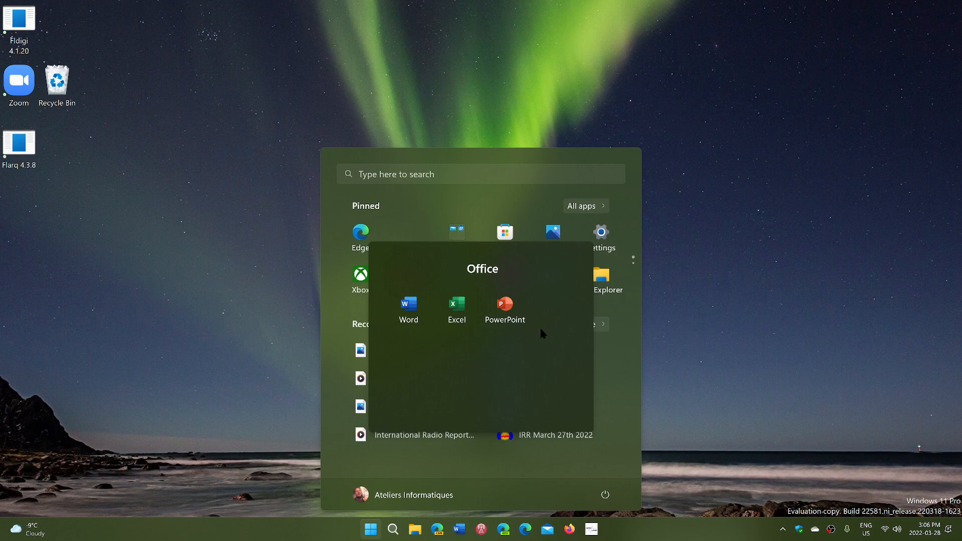
mouse_move(708, 398)
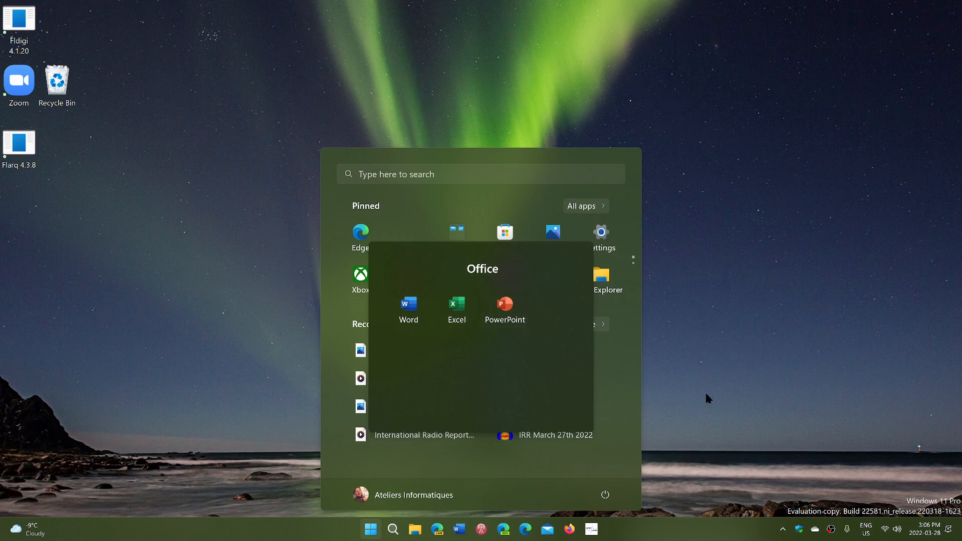
mouse_move(460, 324)
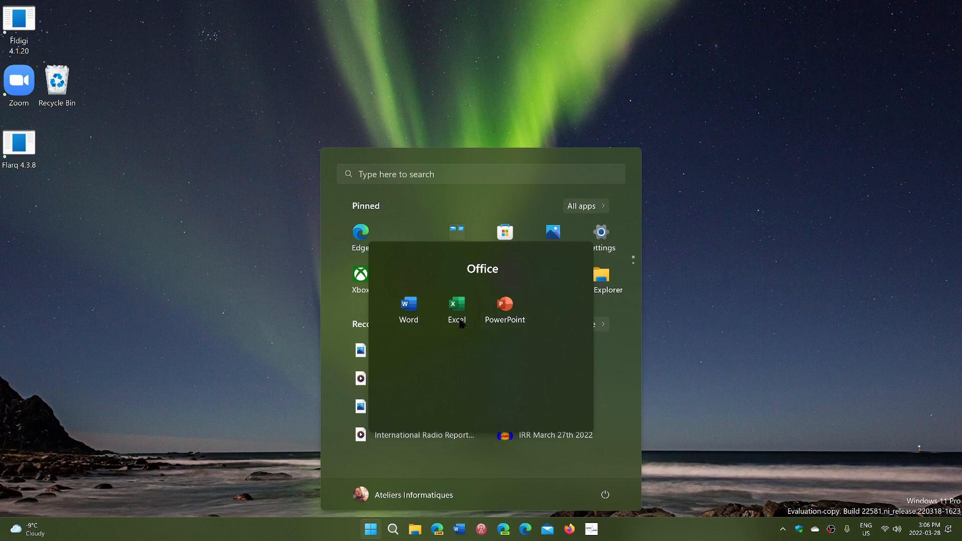
mouse_move(626, 403)
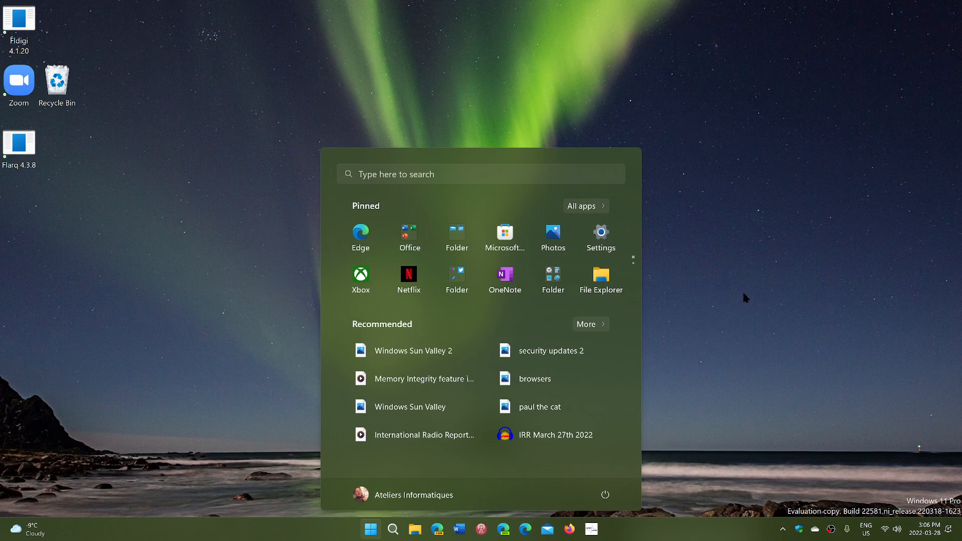
mouse_move(719, 485)
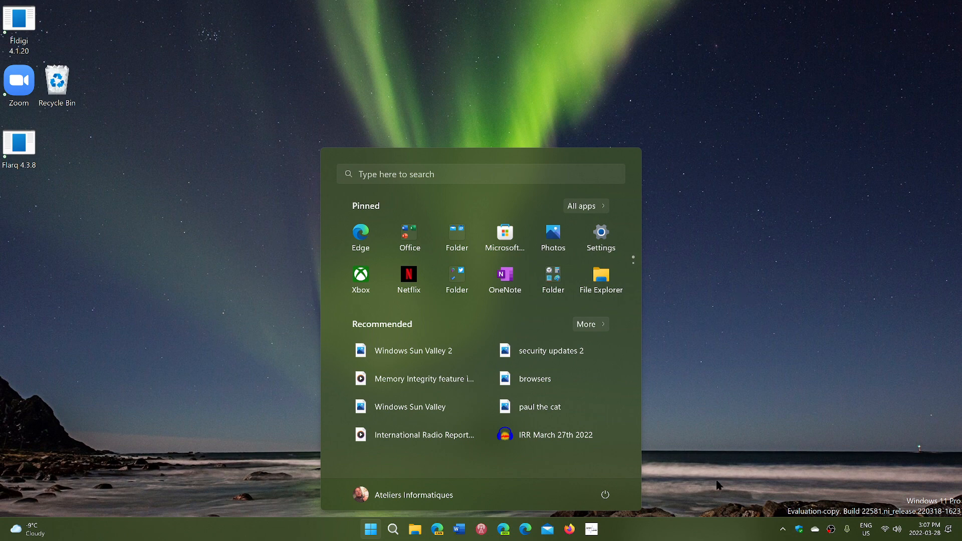
click(370, 529)
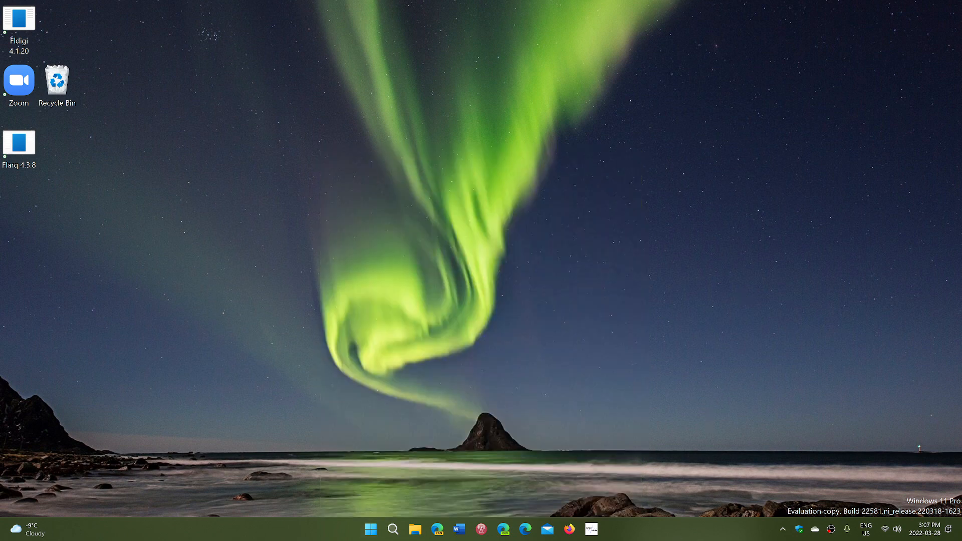
mouse_move(648, 531)
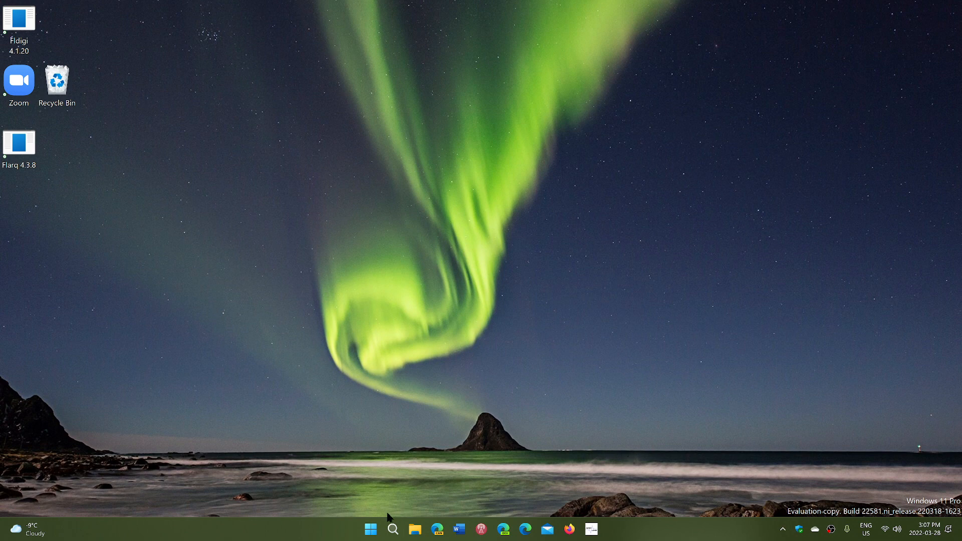
Step: Launch Task Manager from the Start button's quick link menu
right_click(370, 527)
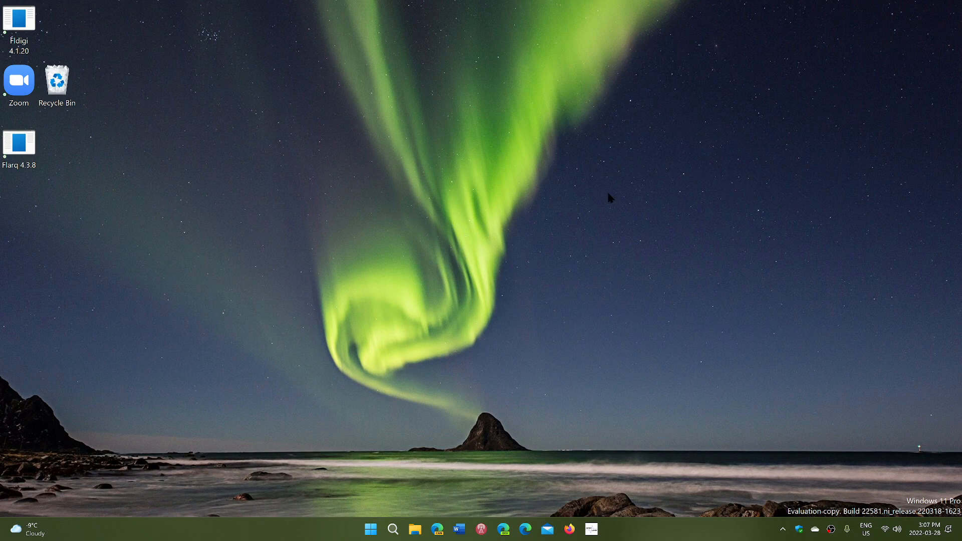
click(602, 528)
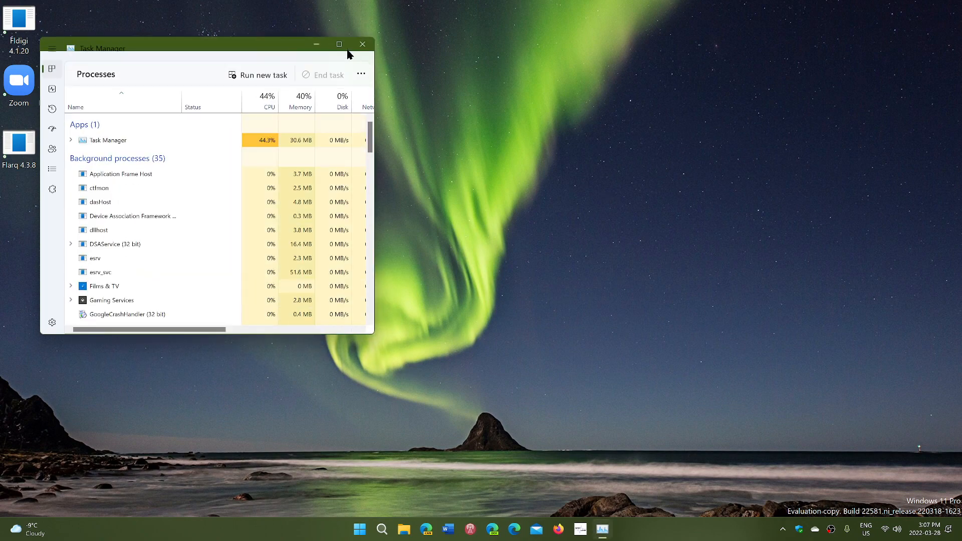
Step: Maximize Task Manager, expand its navigation pane and view App history
click(338, 44)
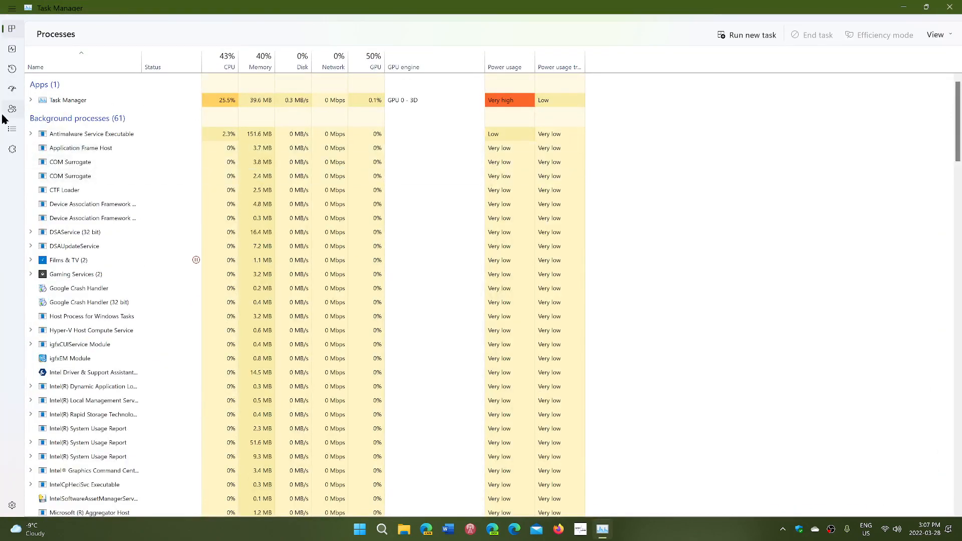
click(11, 9)
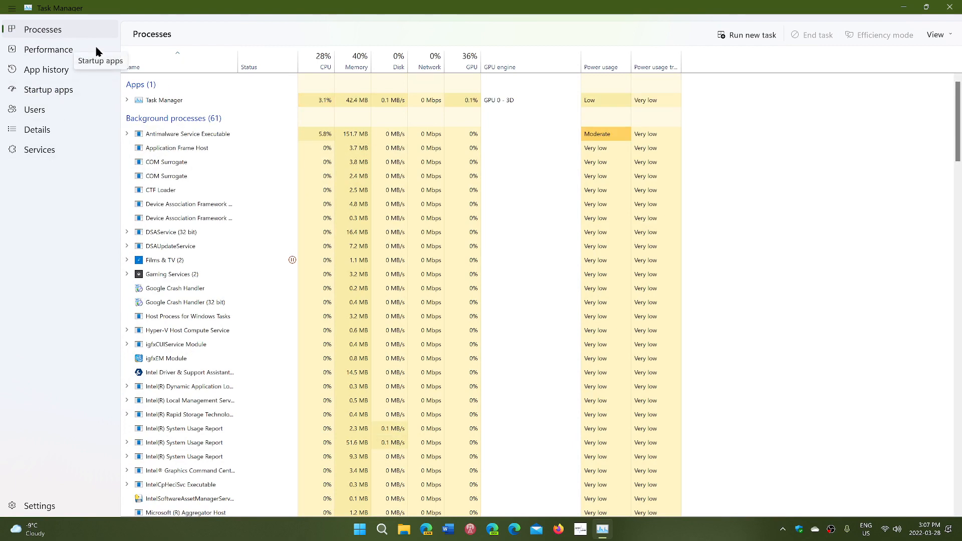
mouse_move(59, 234)
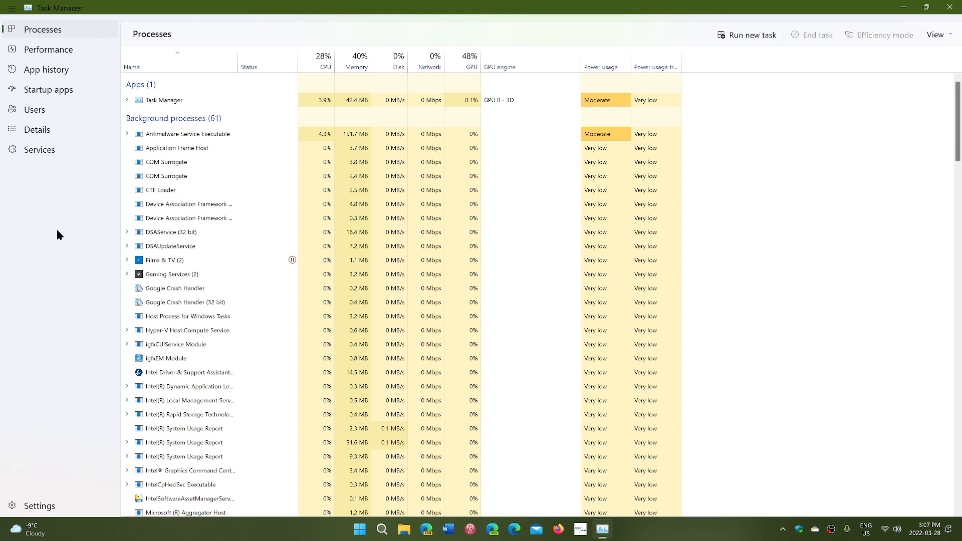
mouse_move(196, 113)
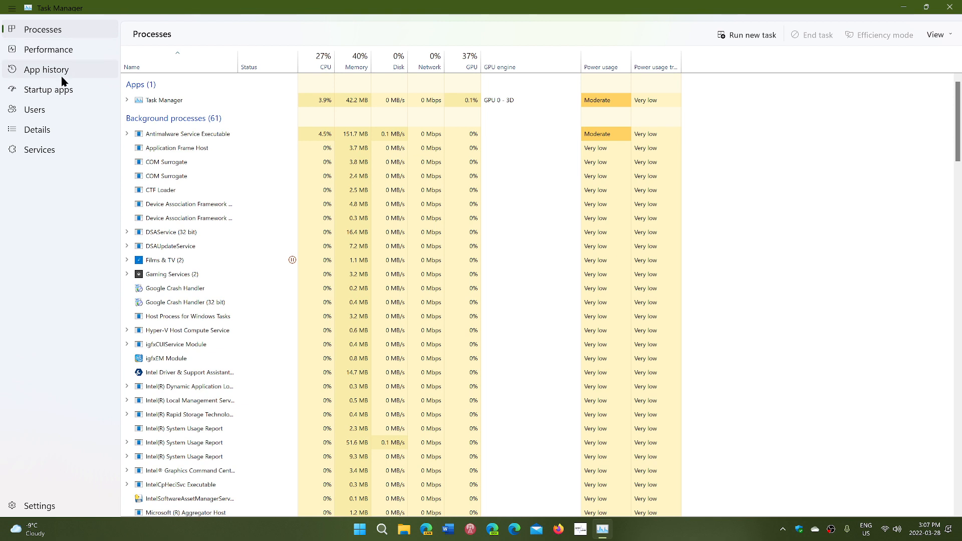
mouse_move(46, 69)
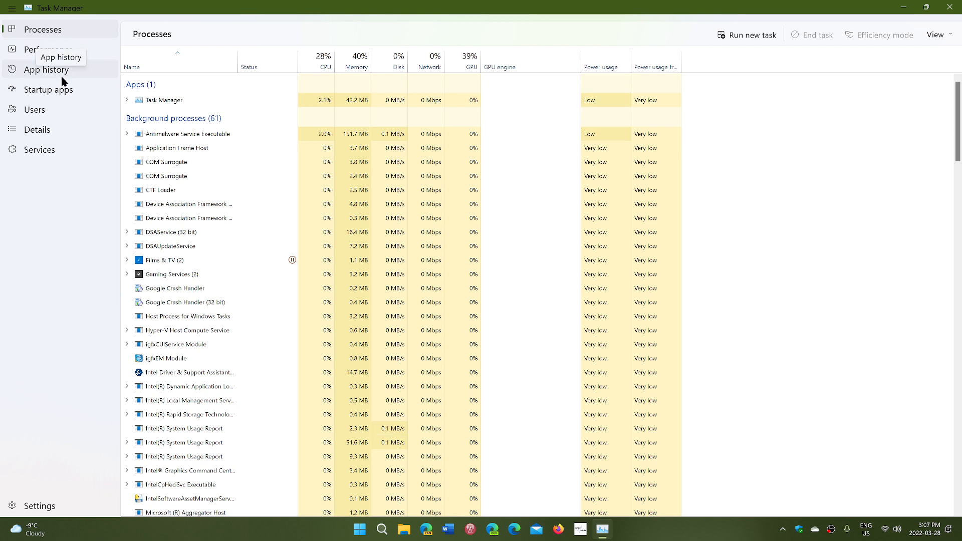
click(45, 69)
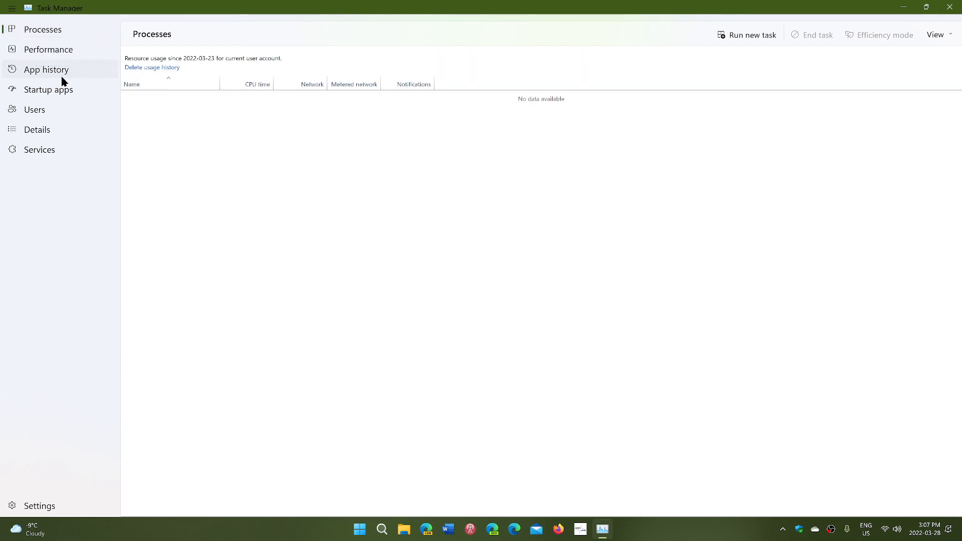
Step: View the Performance graphs, return to Processes, then close Task Manager
click(48, 49)
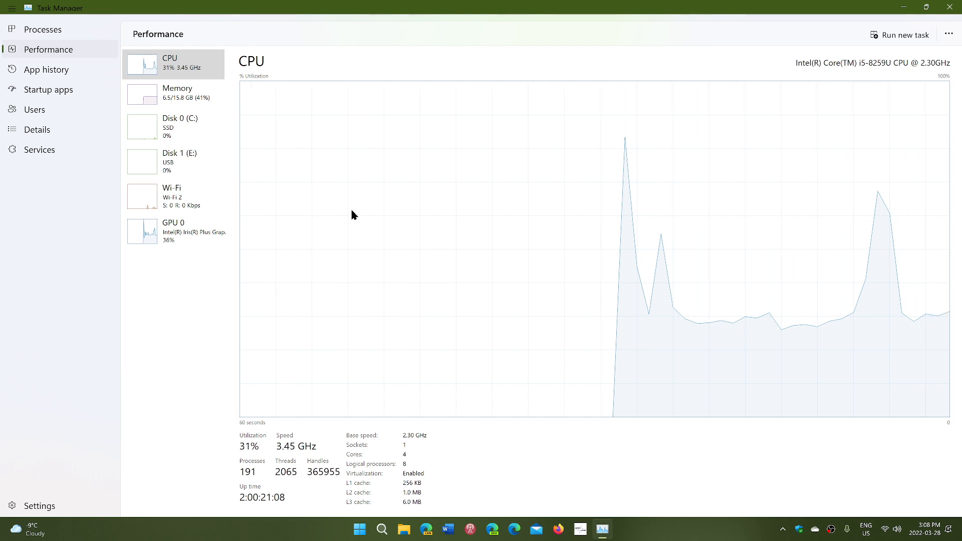
mouse_move(116, 10)
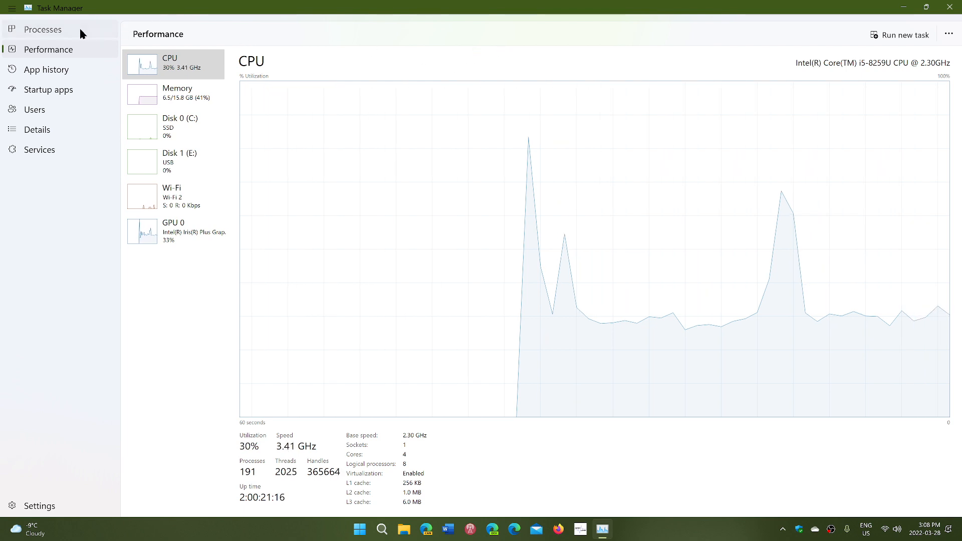
click(43, 29)
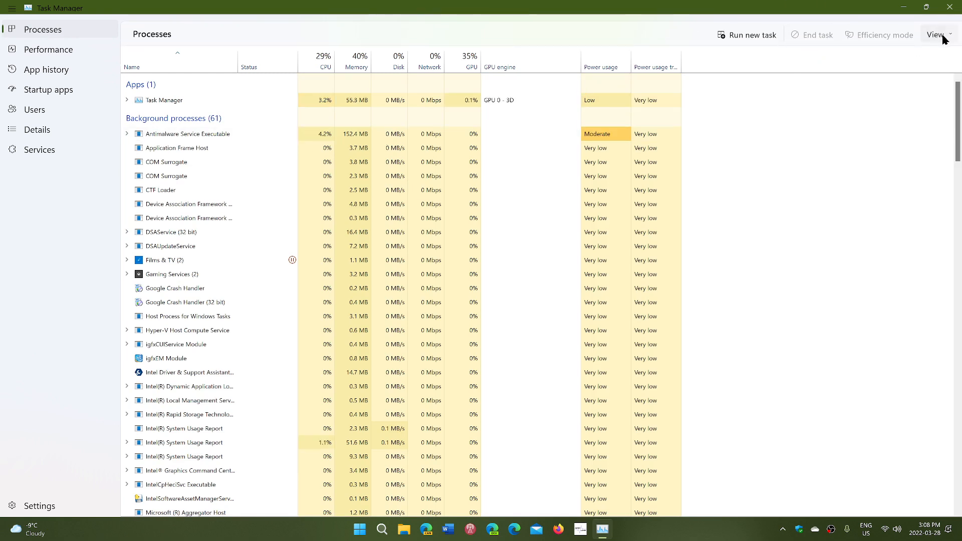
click(934, 34)
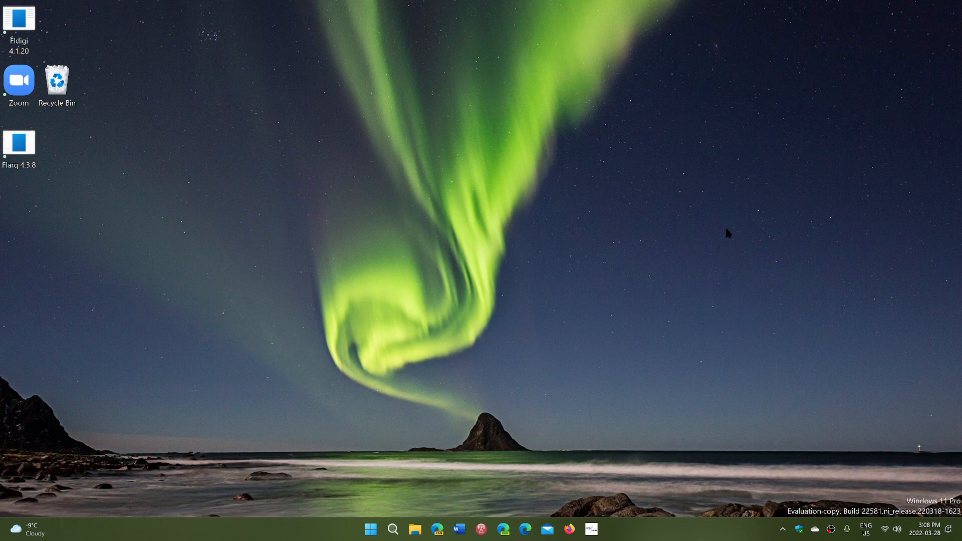
mouse_move(772, 363)
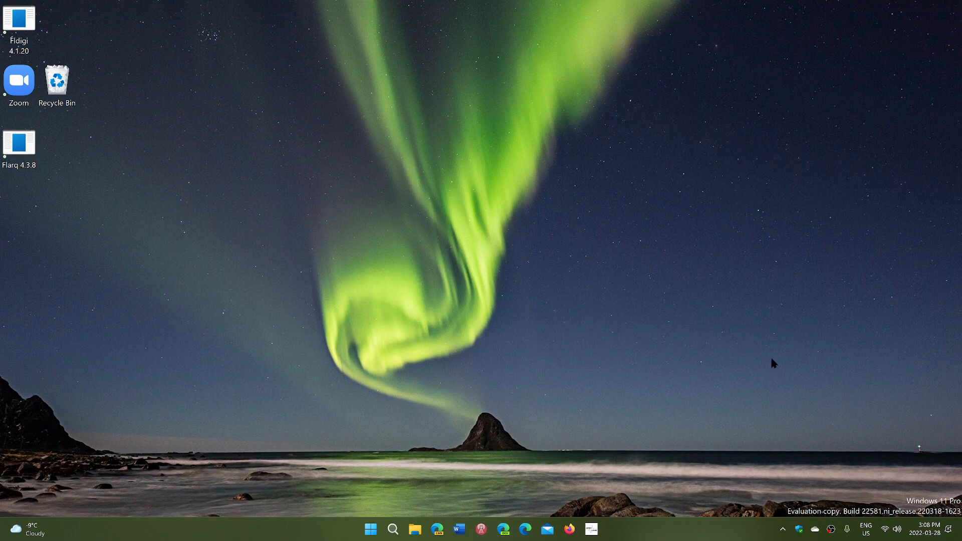
mouse_move(827, 428)
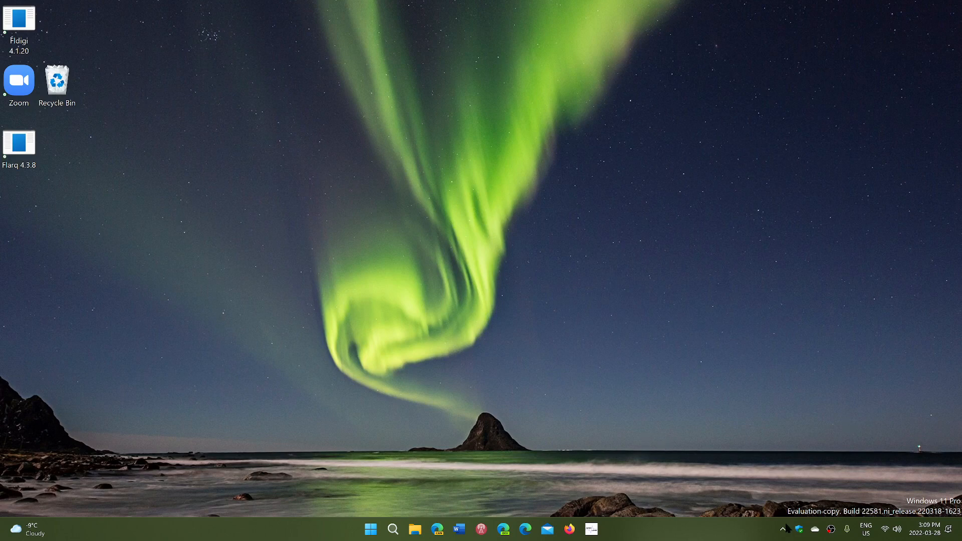
mouse_move(542, 472)
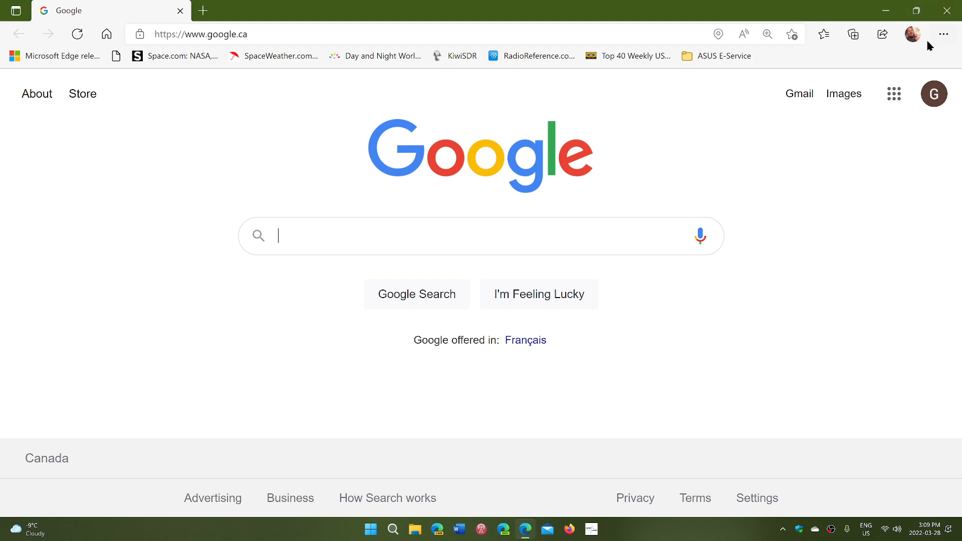
mouse_move(944, 34)
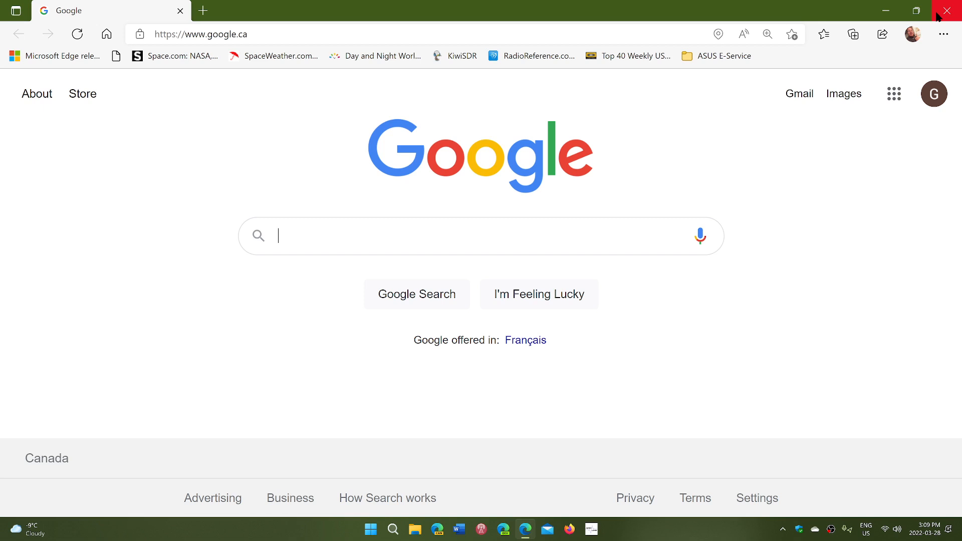
mouse_move(943, 34)
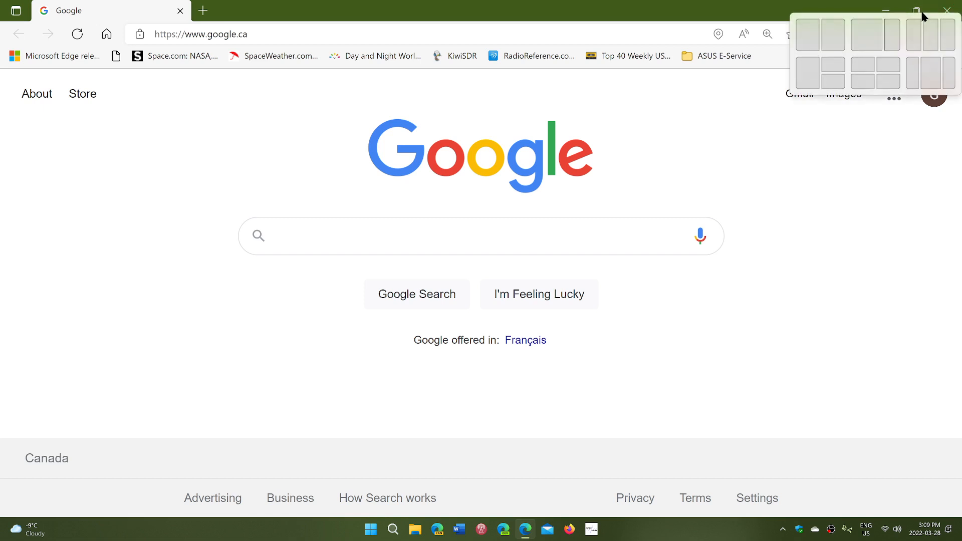
mouse_move(831, 75)
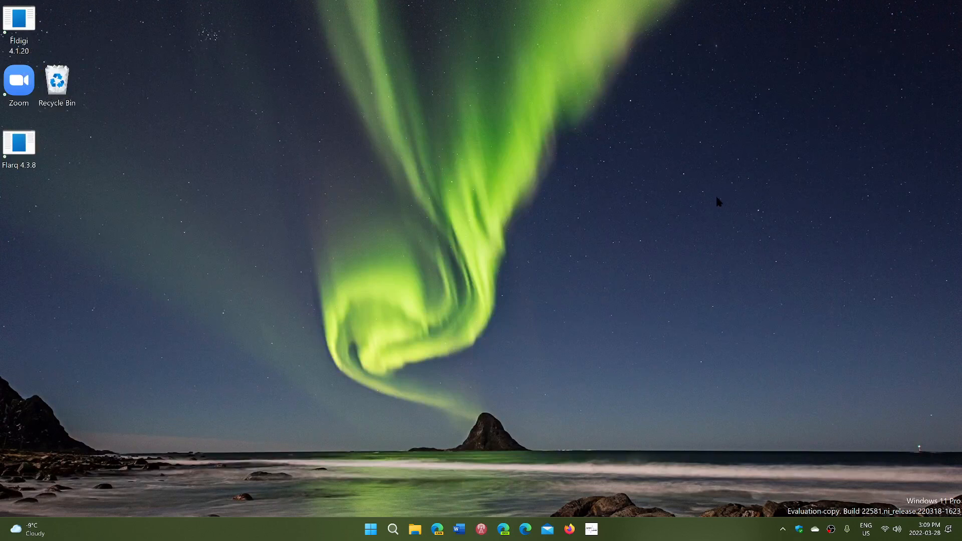
mouse_move(733, 533)
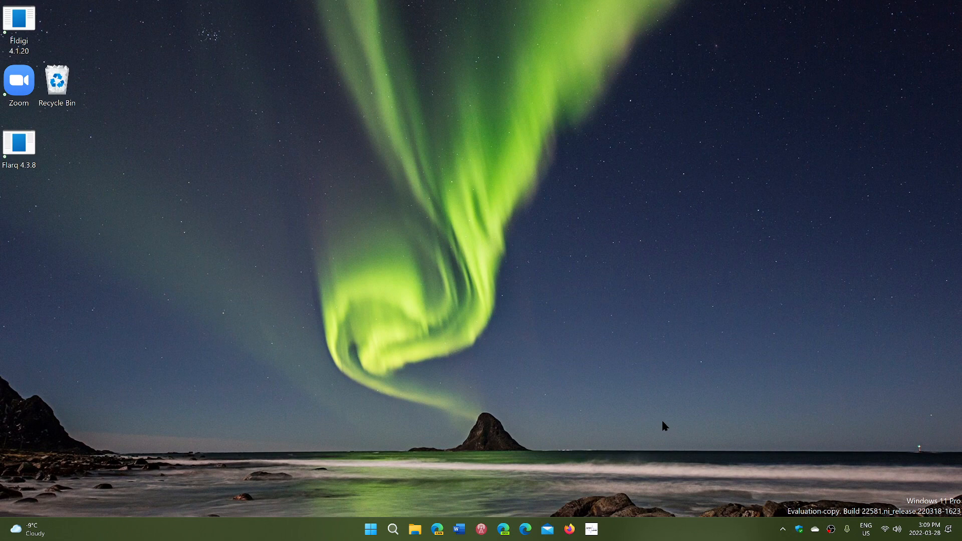
mouse_move(647, 419)
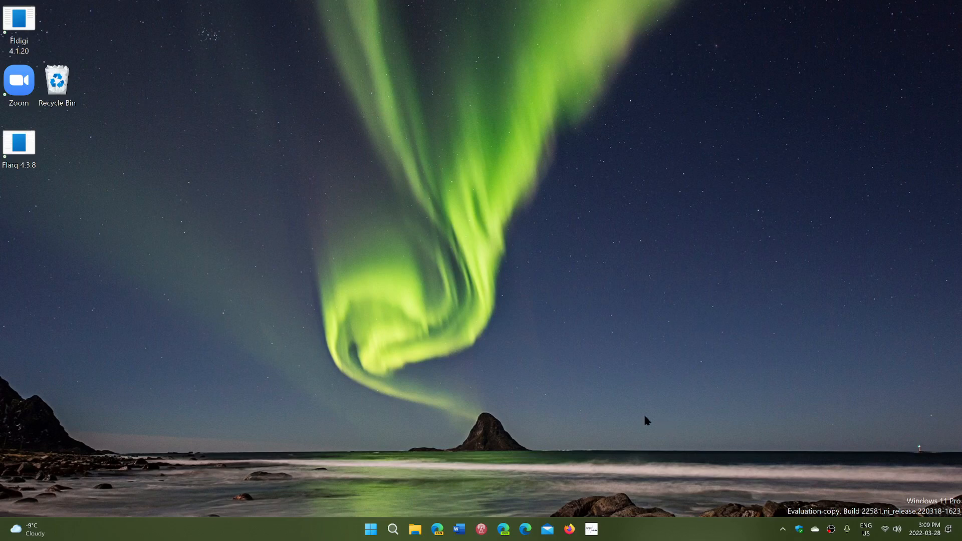
Step: Launch the Settings app from the Start menu's pinned apps
click(369, 529)
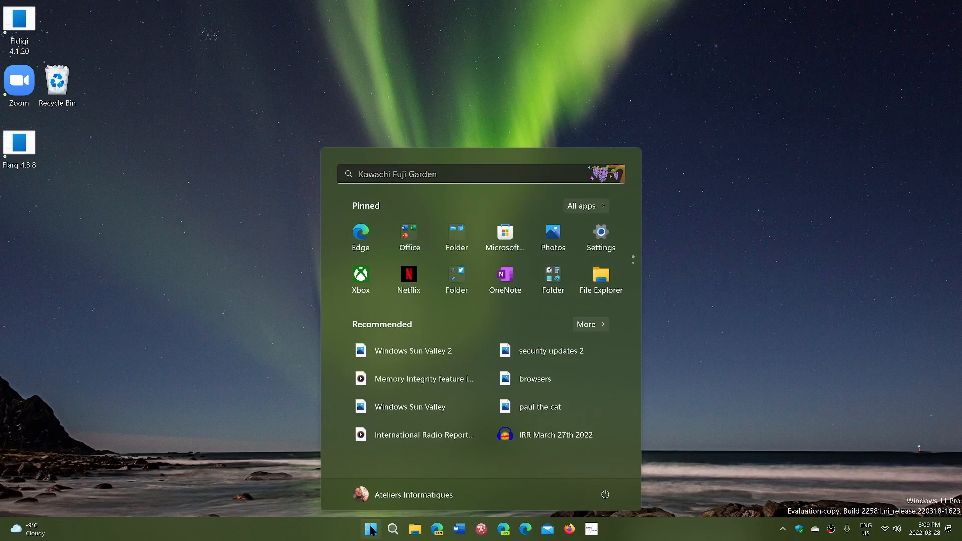
mouse_move(588, 309)
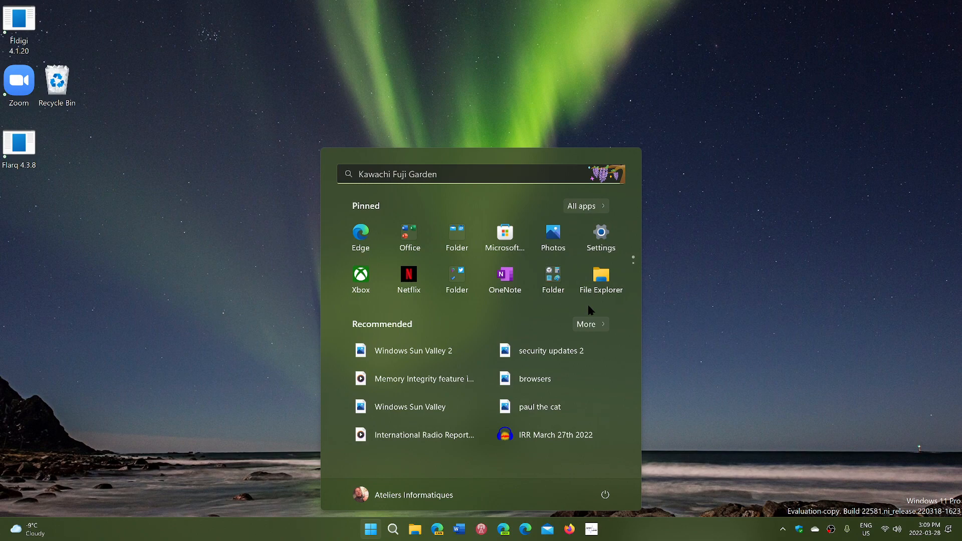
click(600, 234)
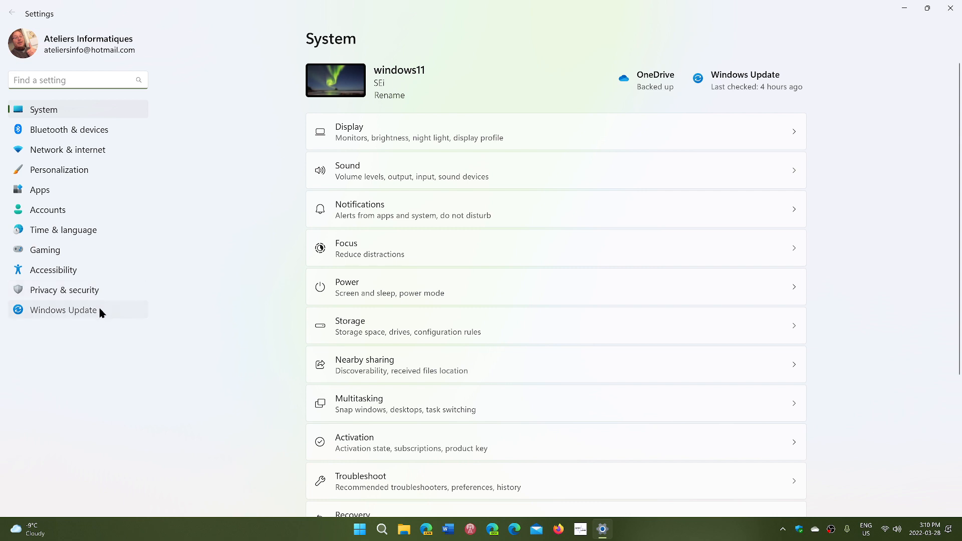
Step: View the Windows Update page showing the PC is up to date, then close Settings
click(62, 309)
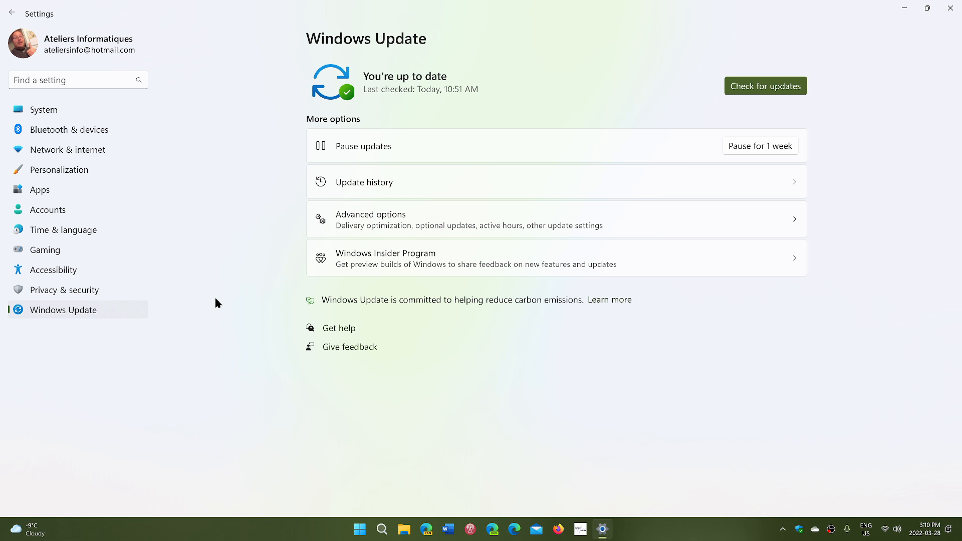
mouse_move(733, 67)
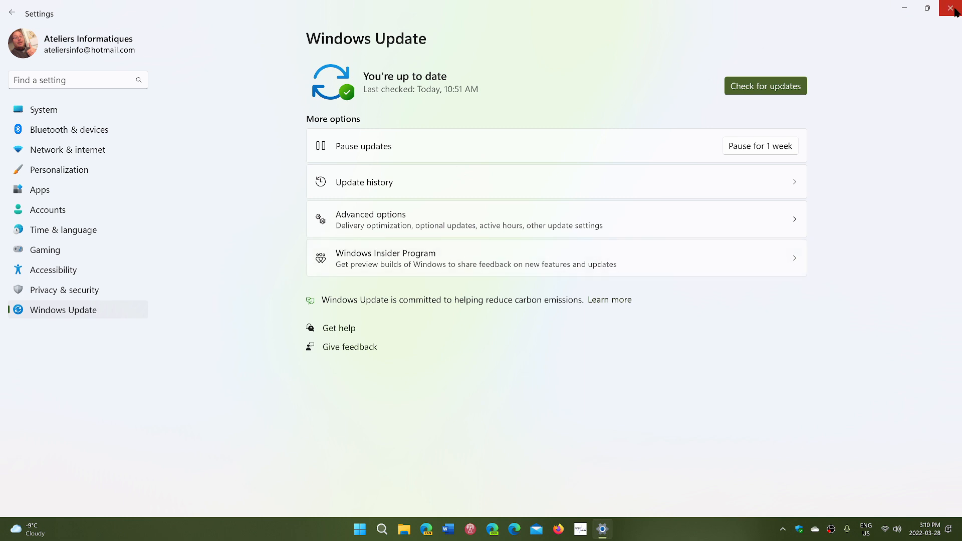
click(955, 9)
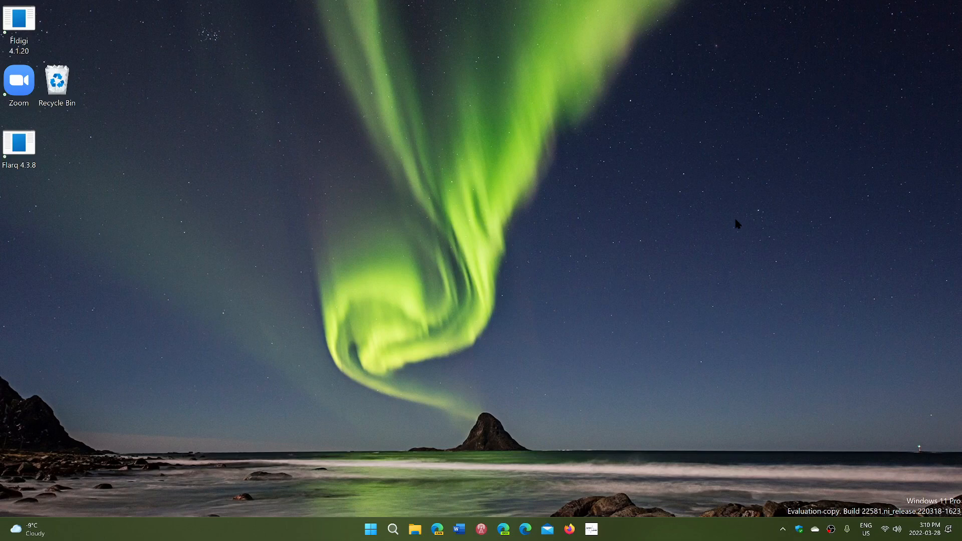
mouse_move(709, 283)
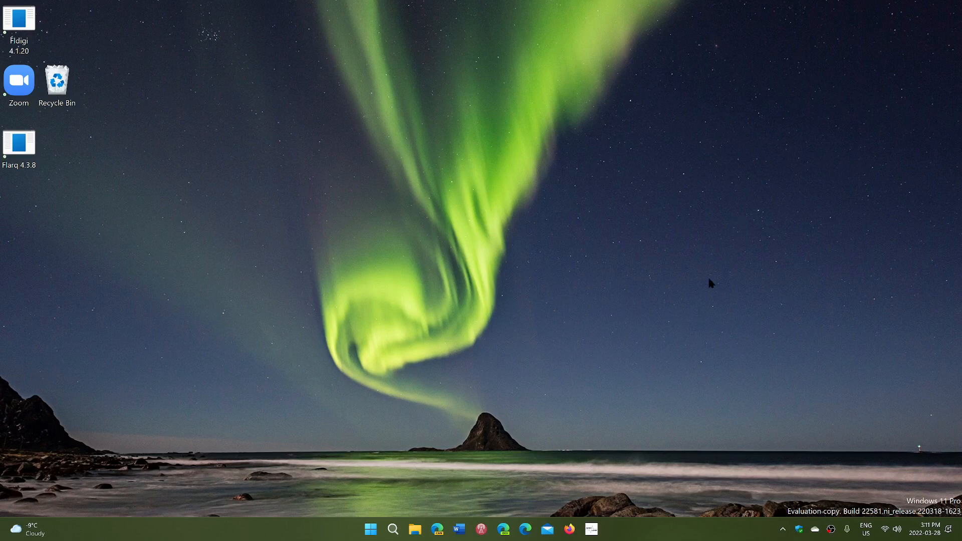
mouse_move(656, 349)
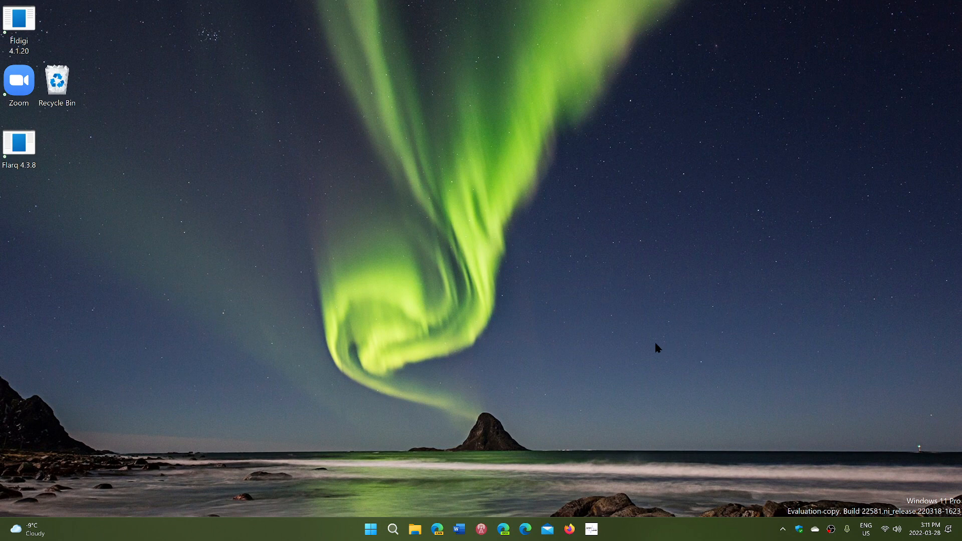